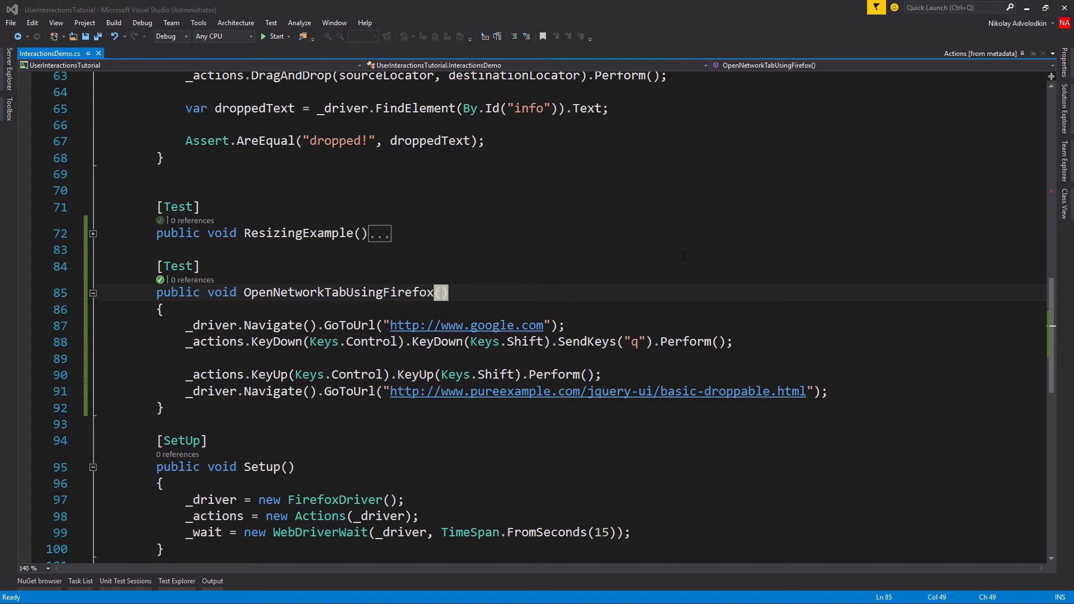
mouse_move(616, 277)
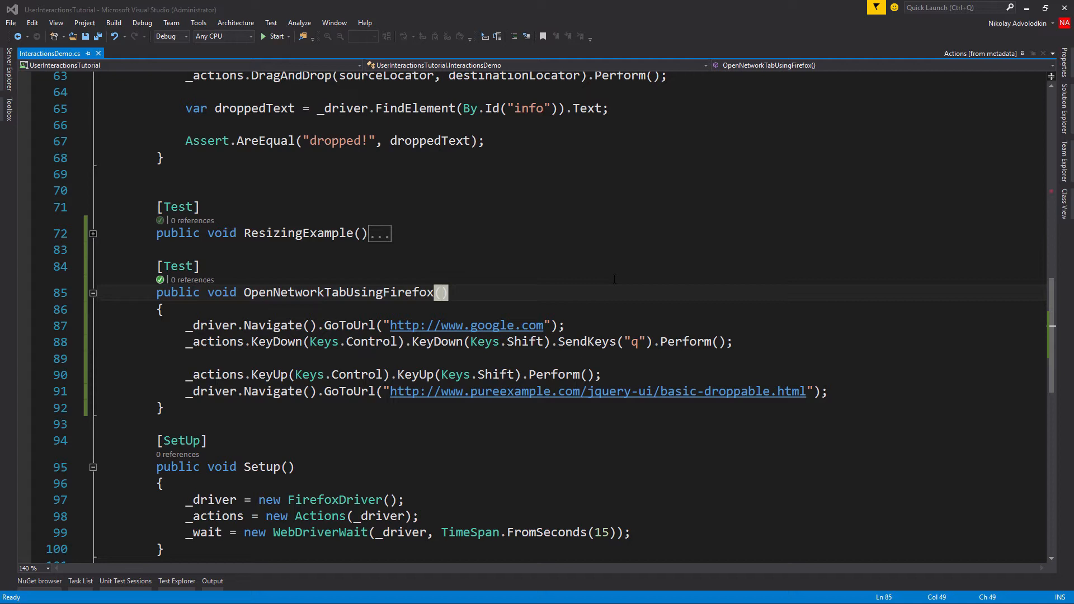
mouse_move(542, 287)
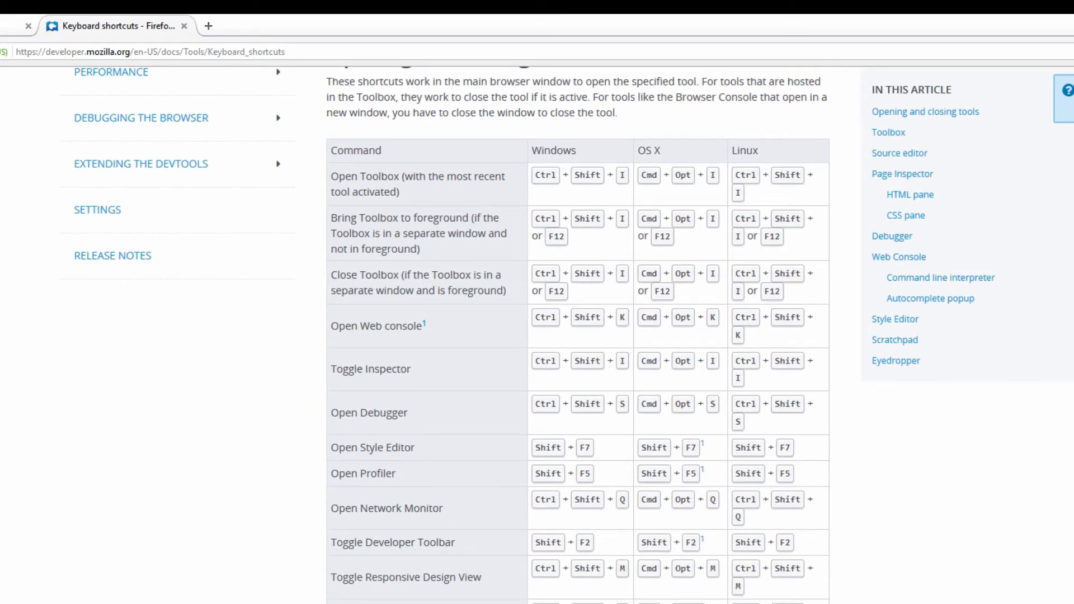
Scroll the MDN shortcuts table to the Open Network Monitor row with its Ctrl+Shift+Q shortcut.
scroll("up", 3)
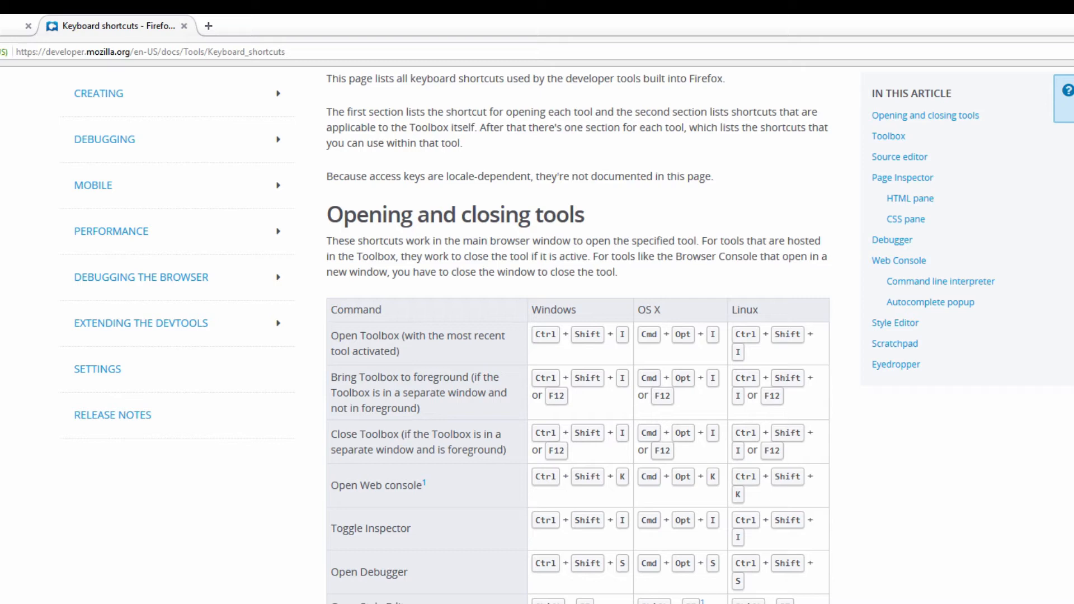
scroll("down", 3)
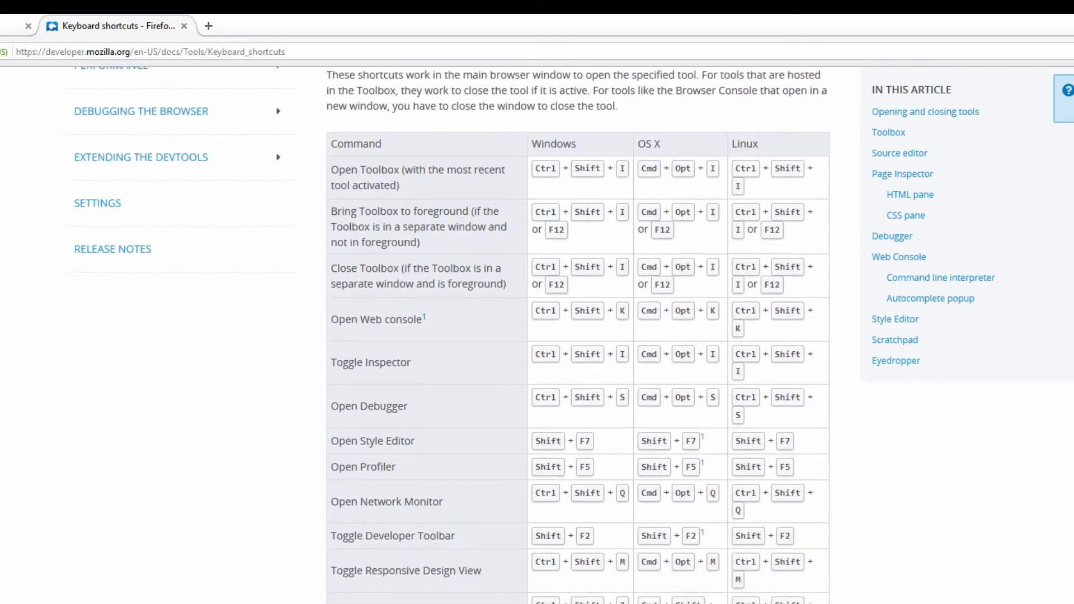
scroll("down", 3)
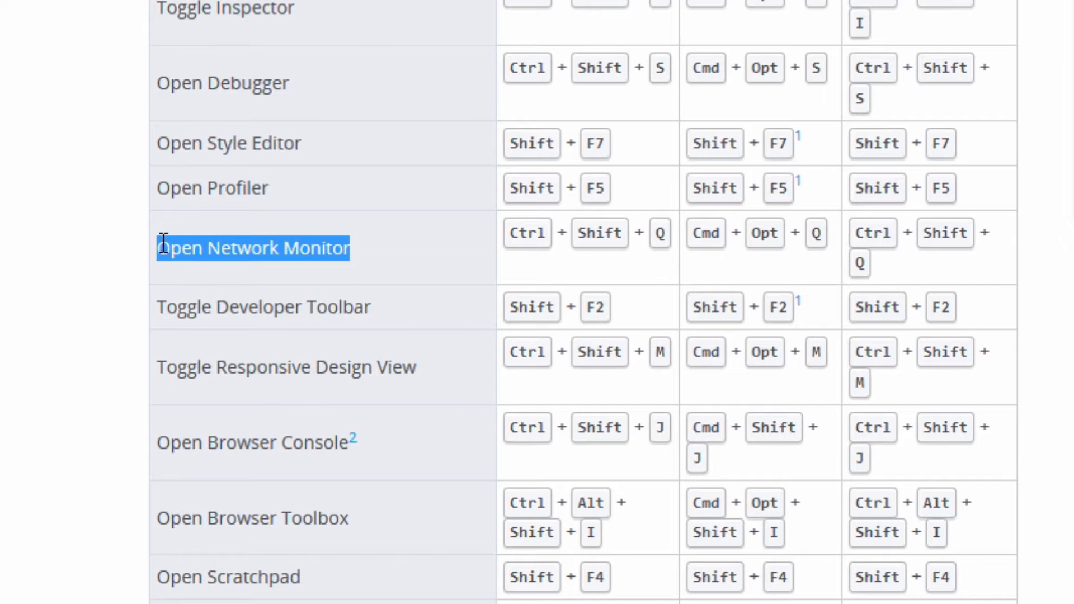
scroll("up", 3)
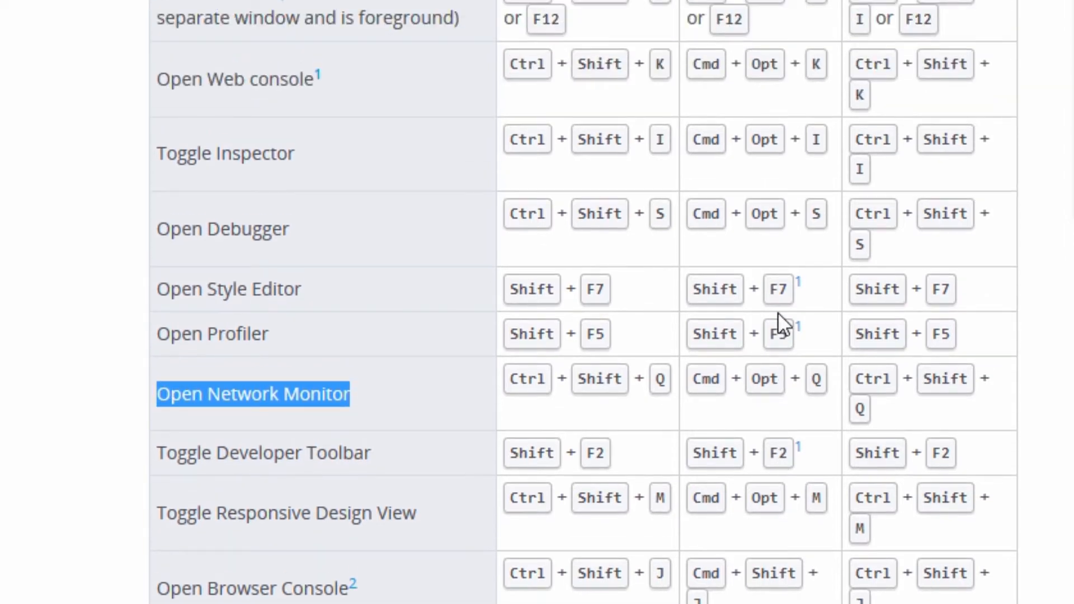
mouse_move(707, 380)
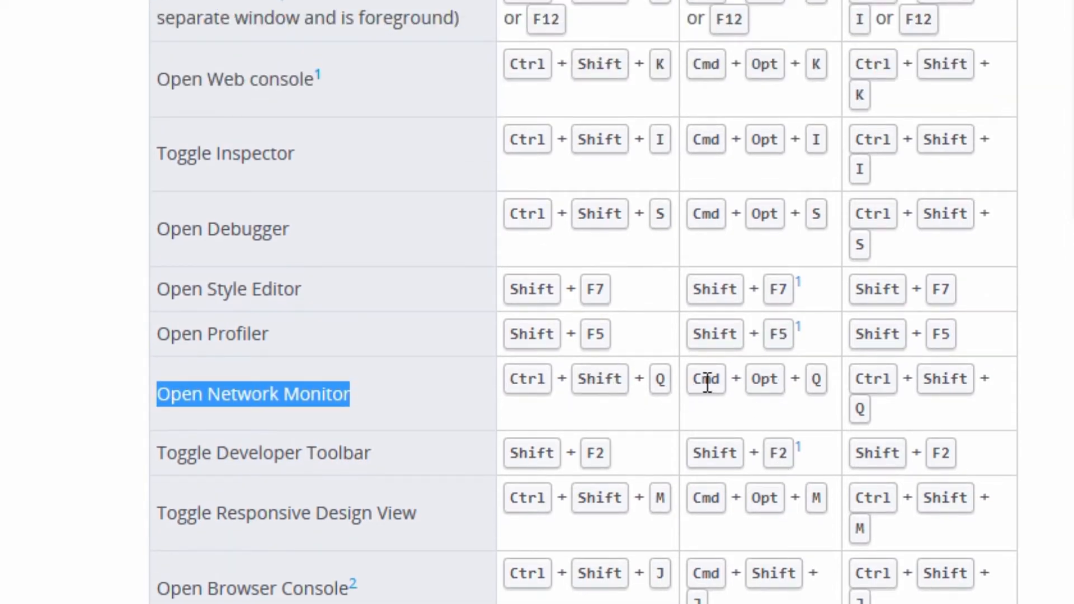
mouse_move(859, 408)
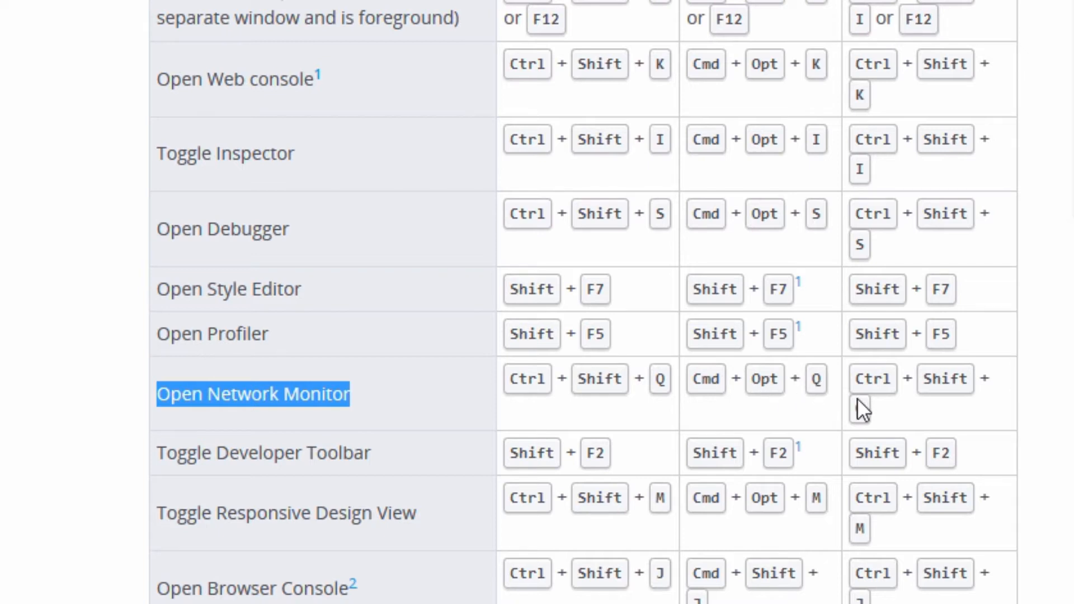
mouse_move(955, 411)
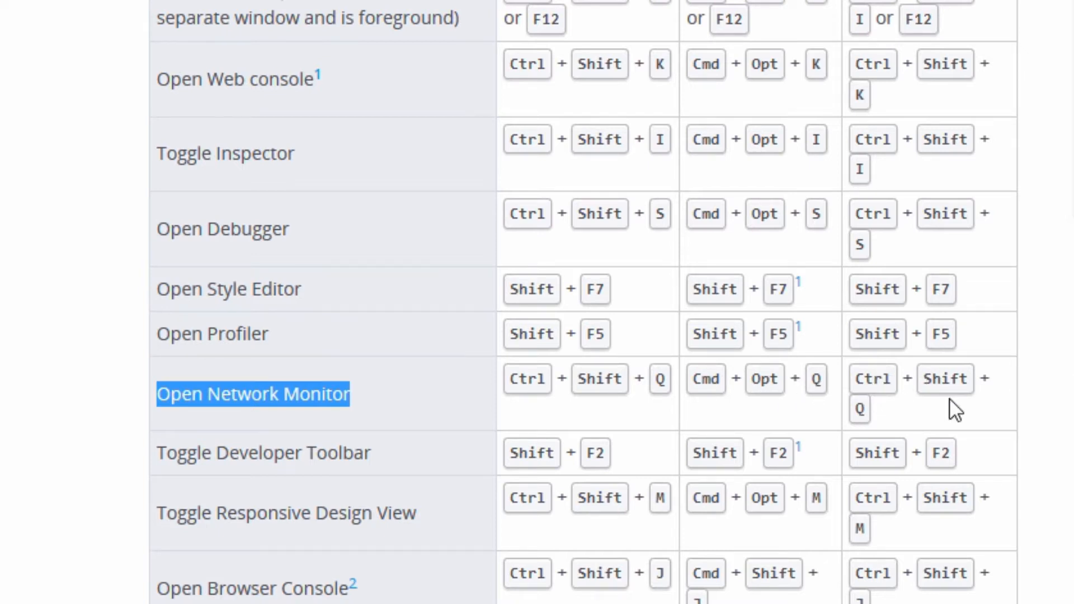
mouse_move(962, 387)
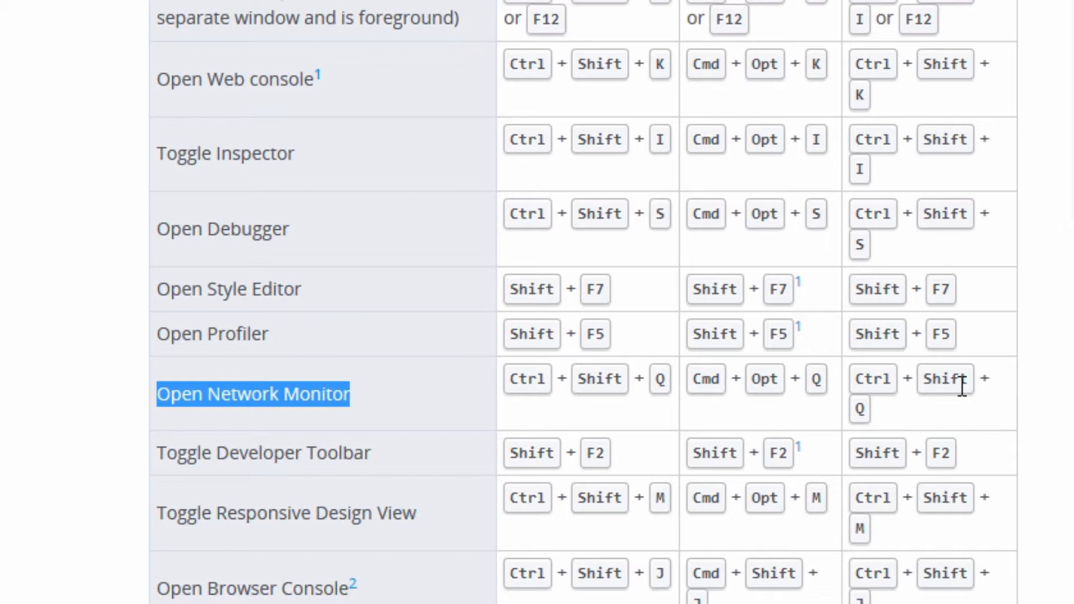
mouse_move(928, 385)
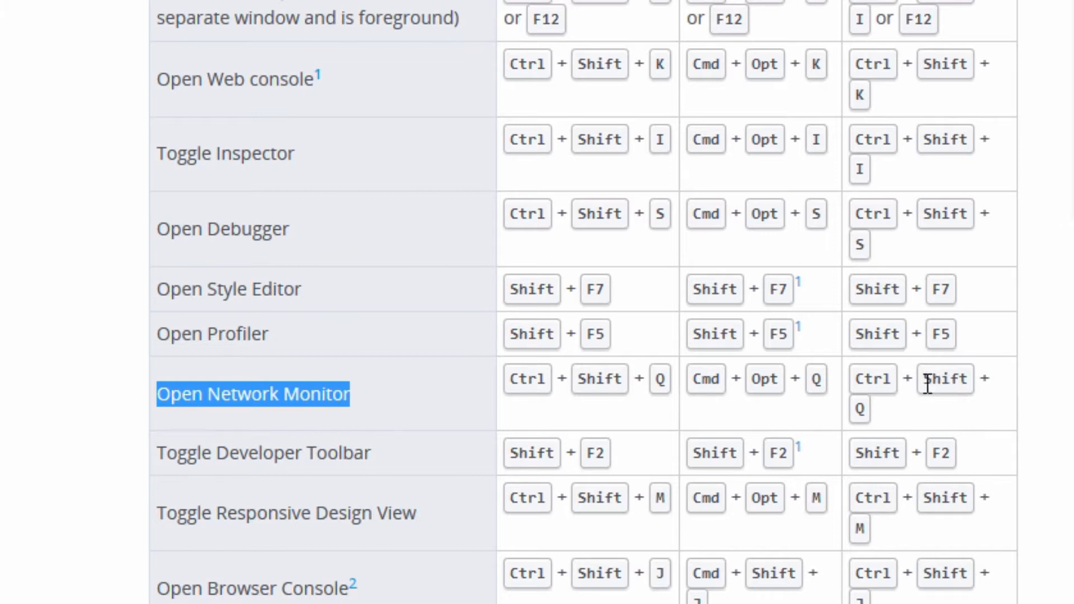
mouse_move(640, 379)
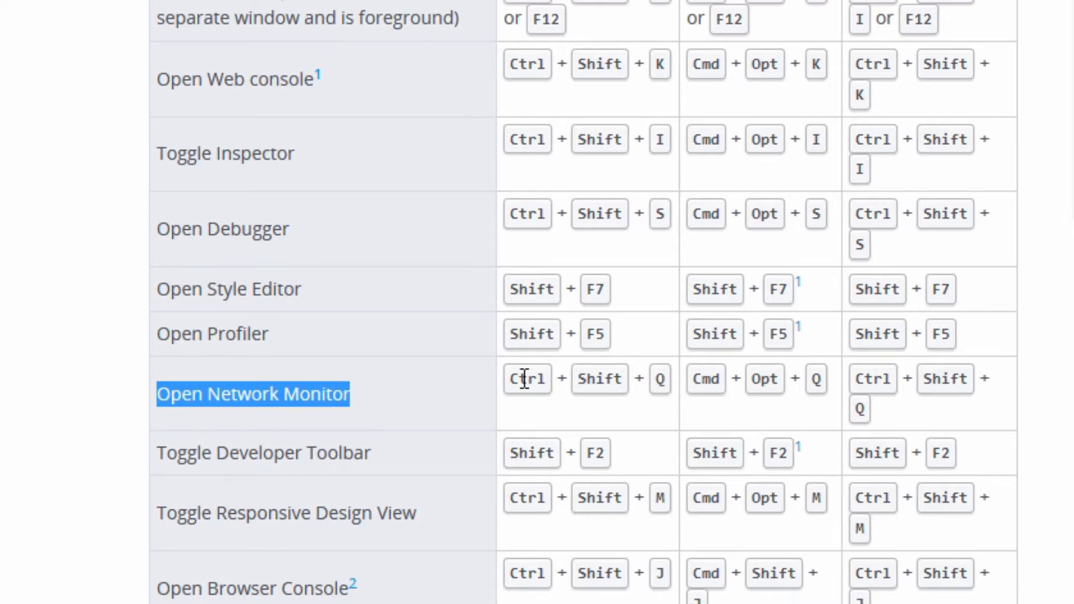
mouse_move(610, 379)
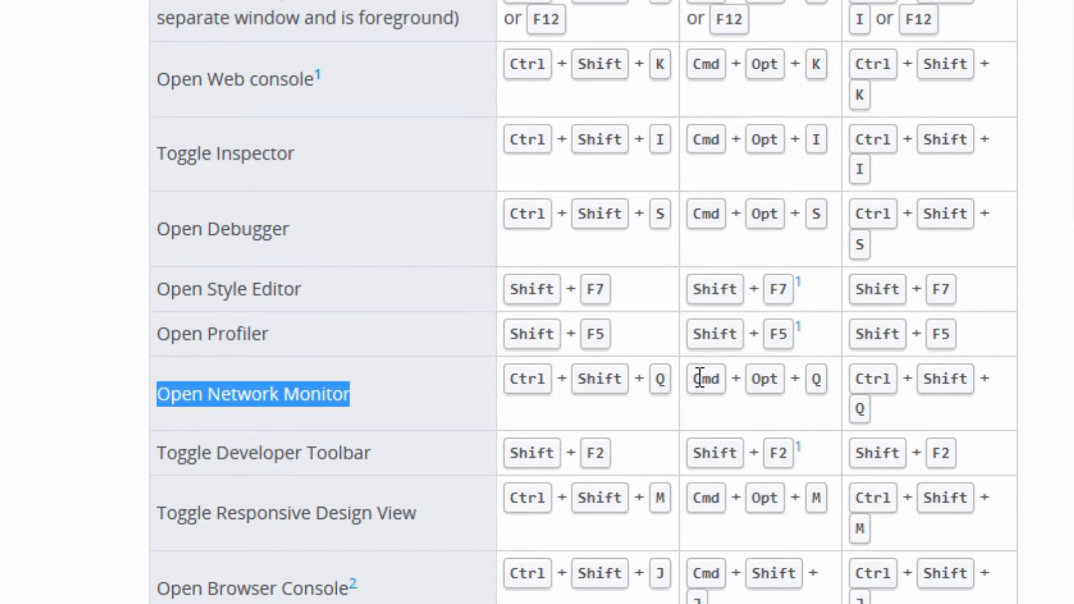
mouse_move(811, 393)
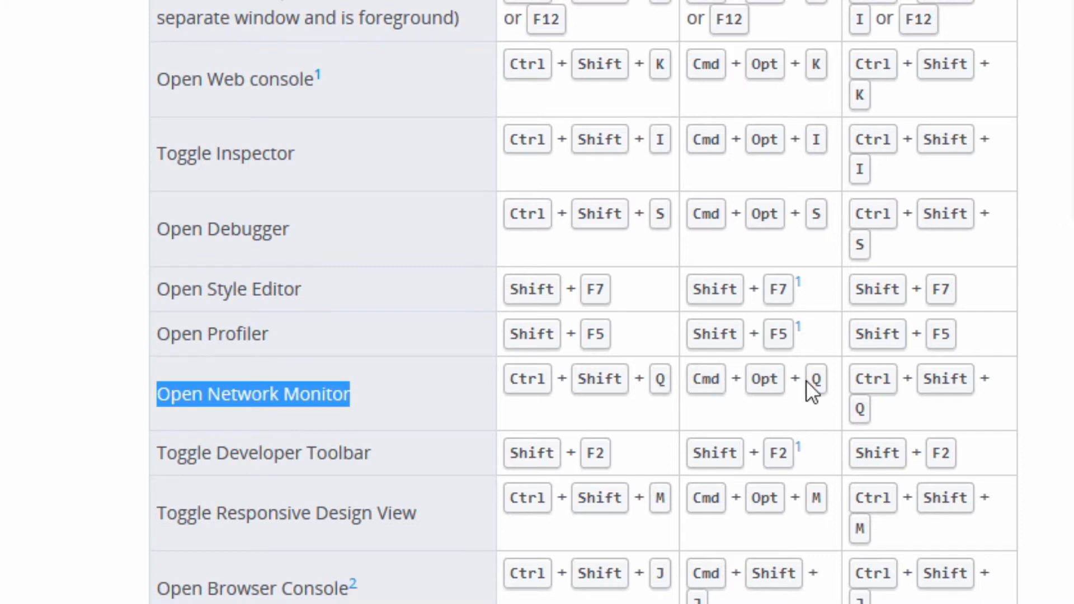
mouse_move(1023, 313)
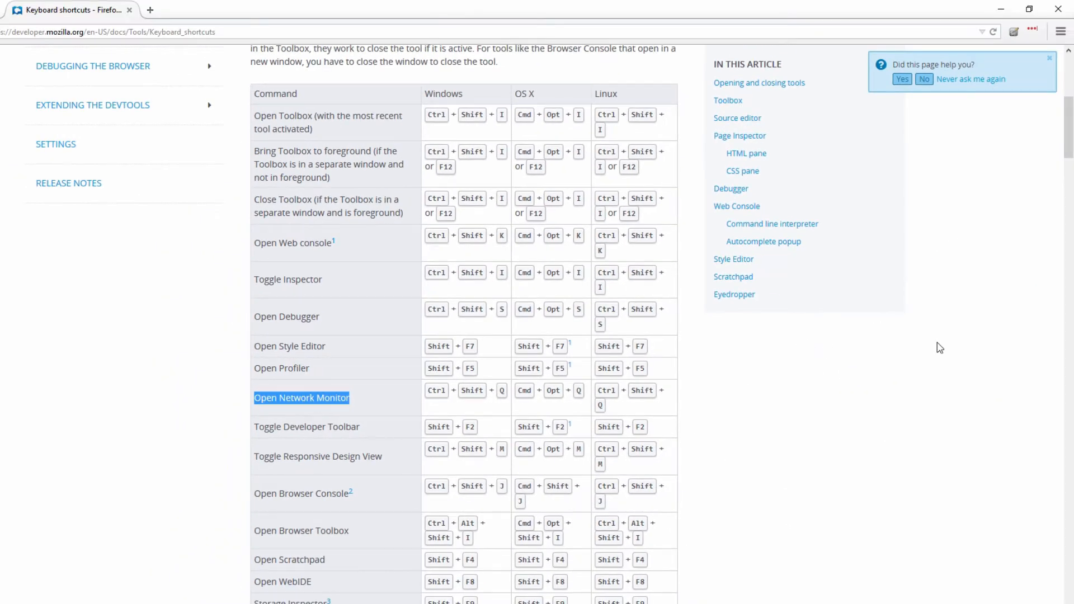
mouse_move(899, 415)
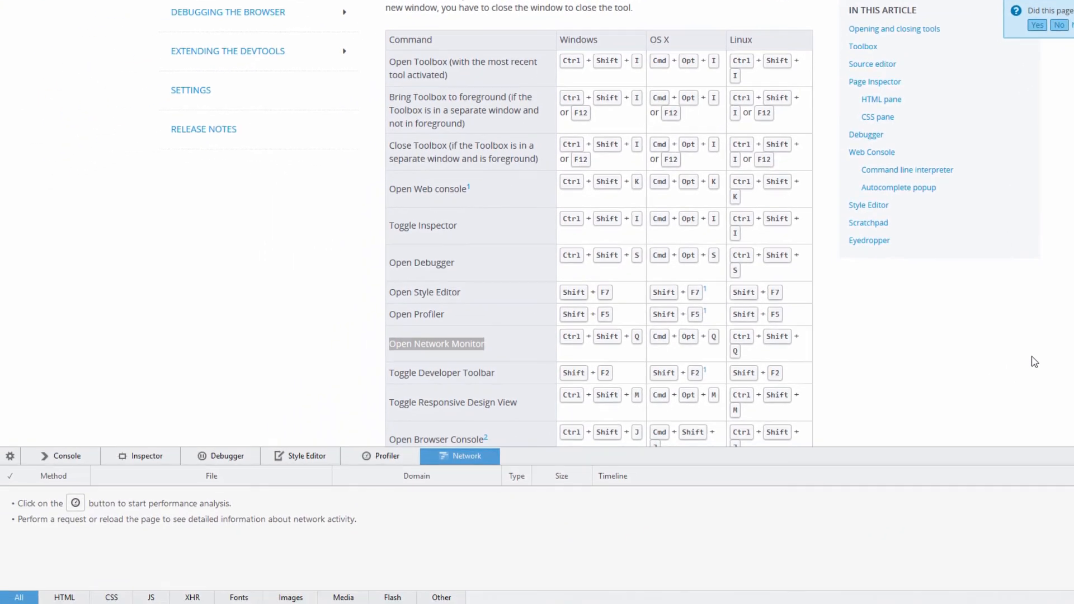
mouse_move(458, 468)
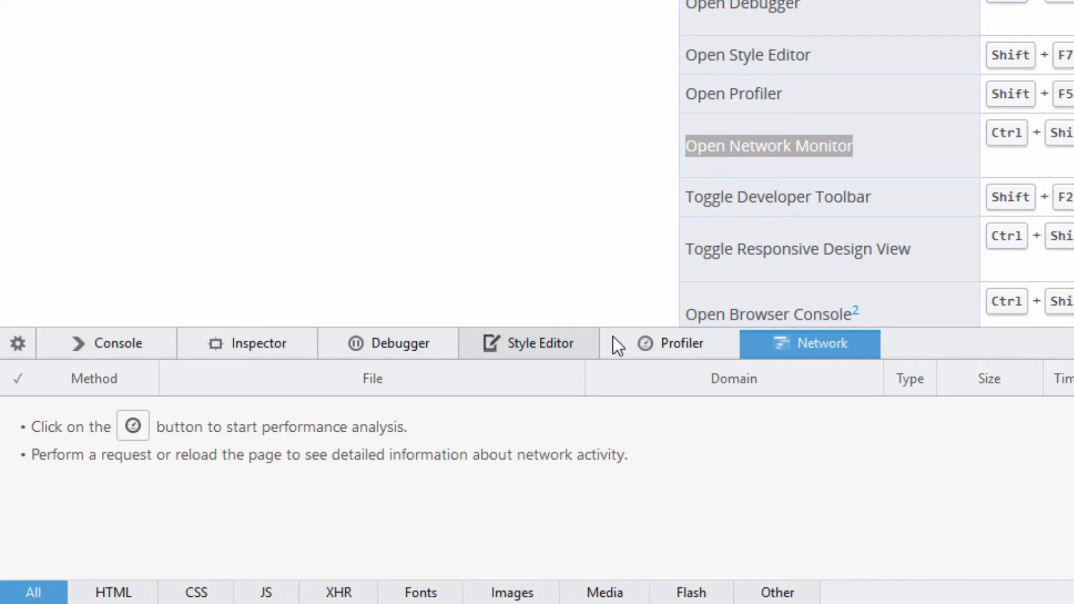
mouse_move(616, 346)
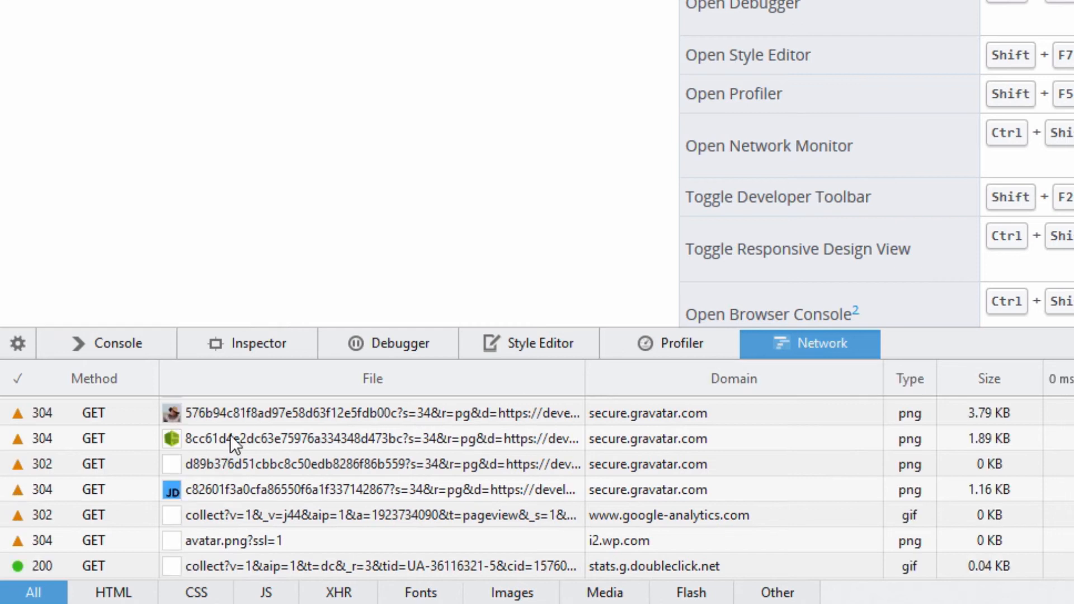
mouse_move(325, 402)
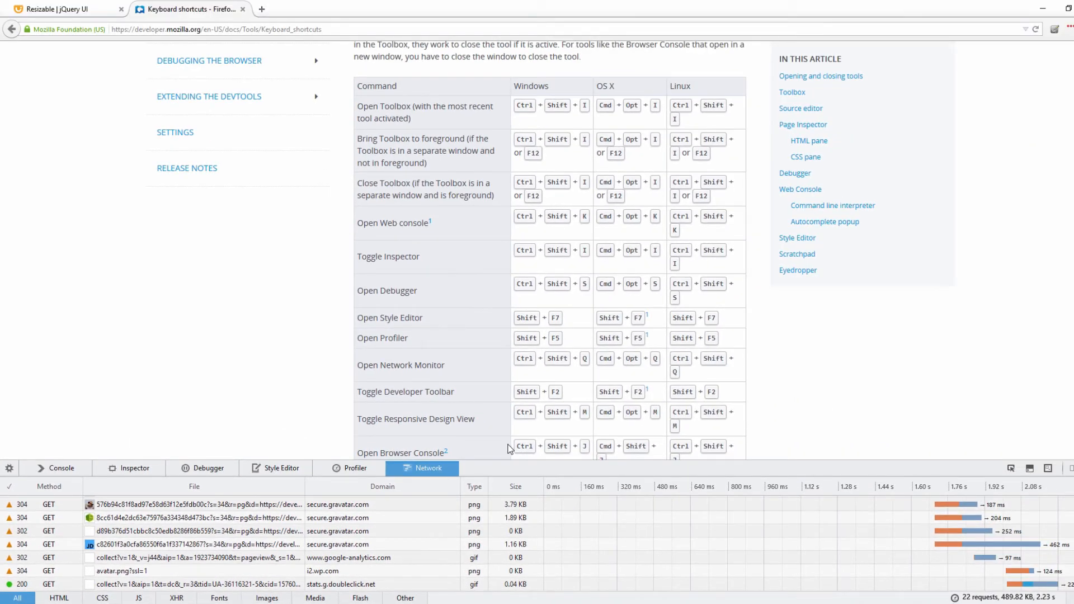
mouse_move(635, 434)
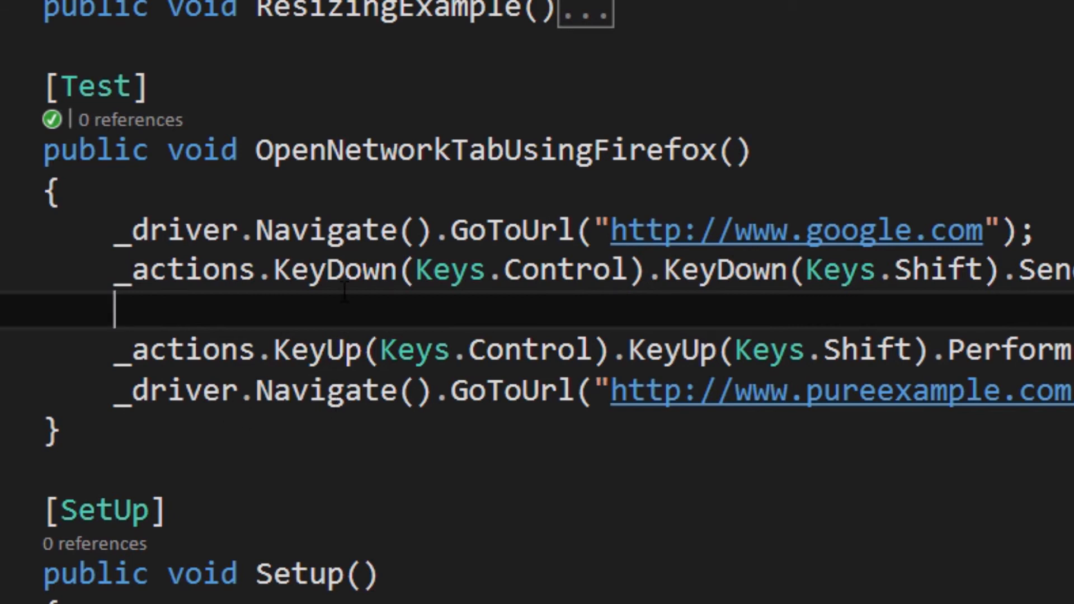
mouse_move(380, 267)
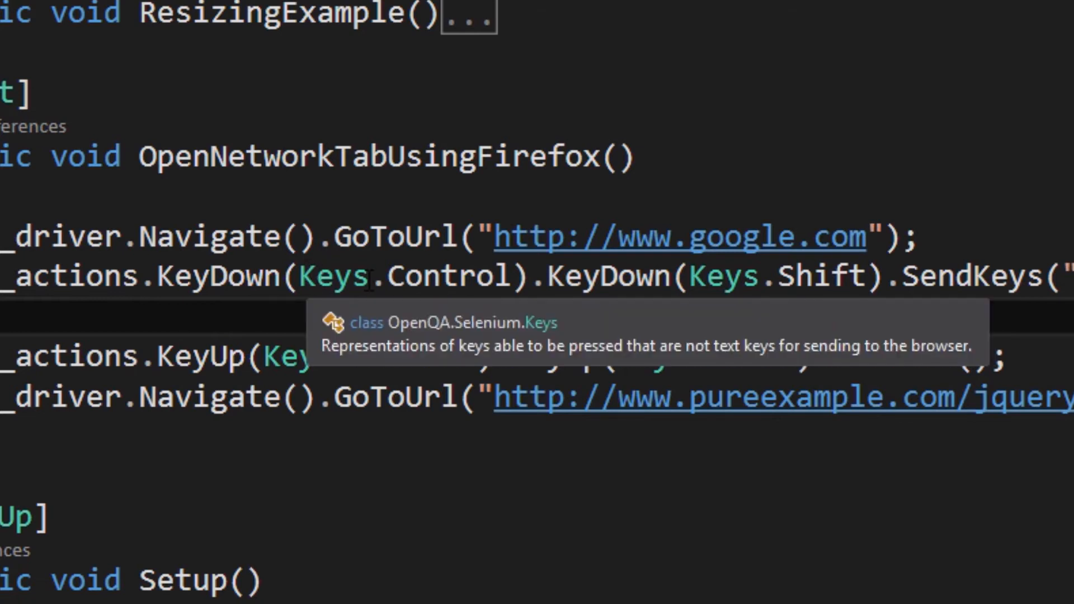
double_click(445, 276)
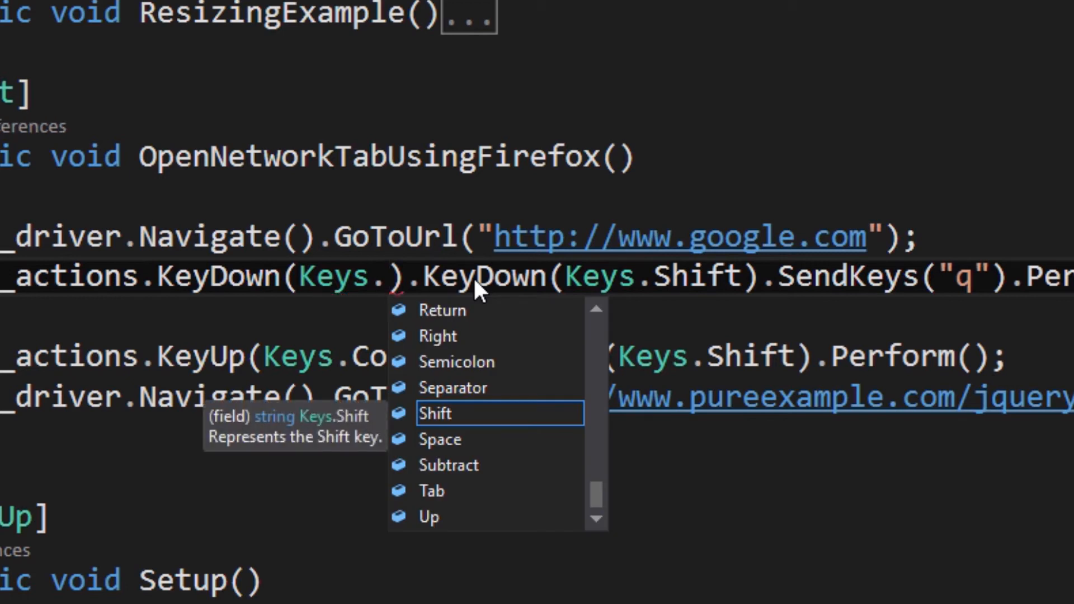
type("c")
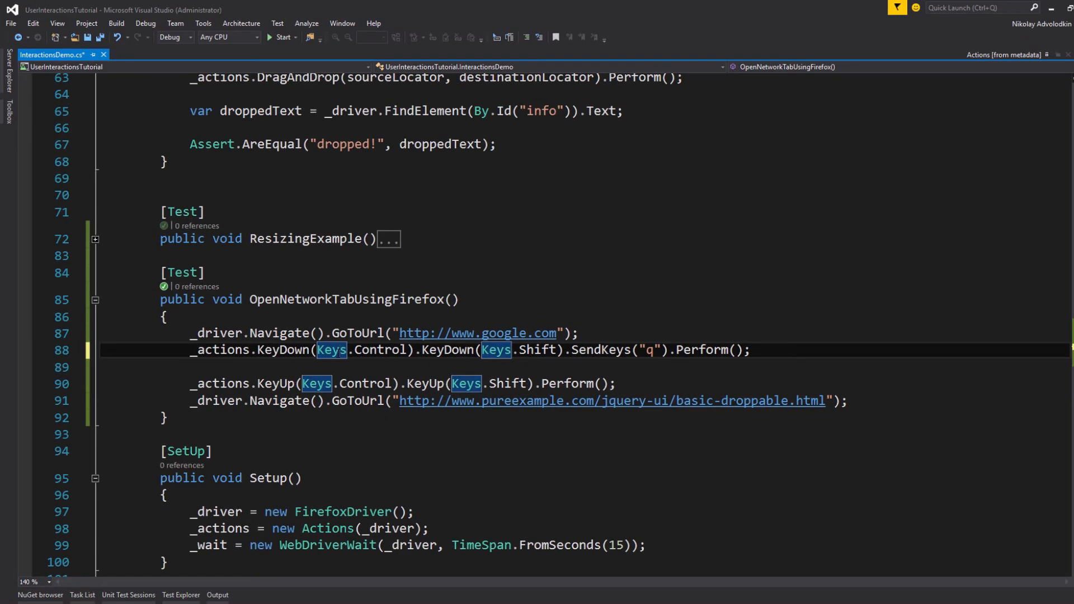
left_click(331, 349)
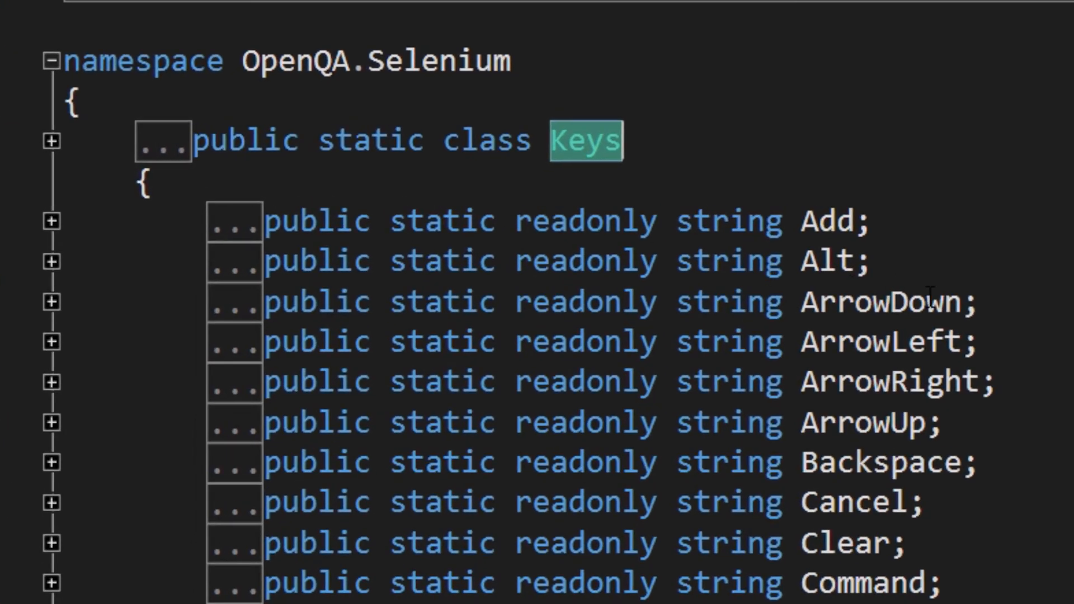
Scroll the Keys metadata listing down through the function-key and number-pad fields.
scroll("down", 3)
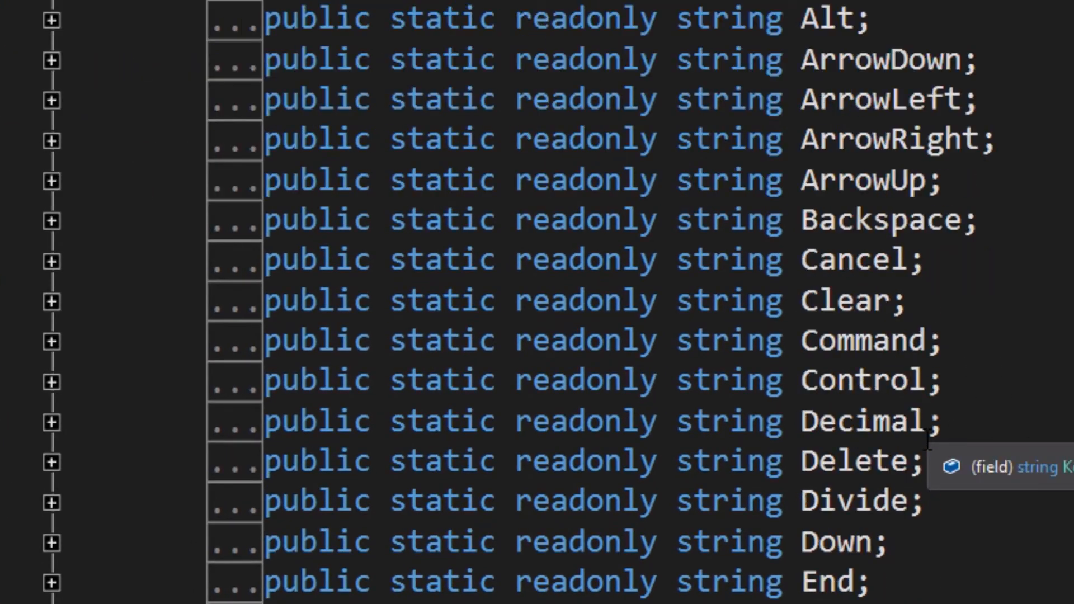
scroll("down", 3)
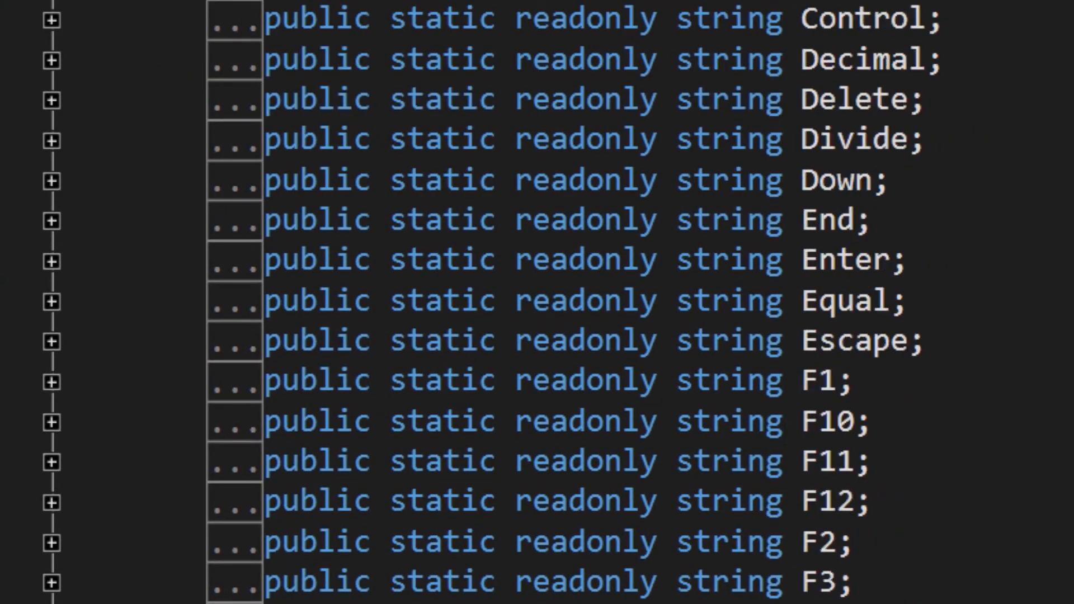
scroll("down", 3)
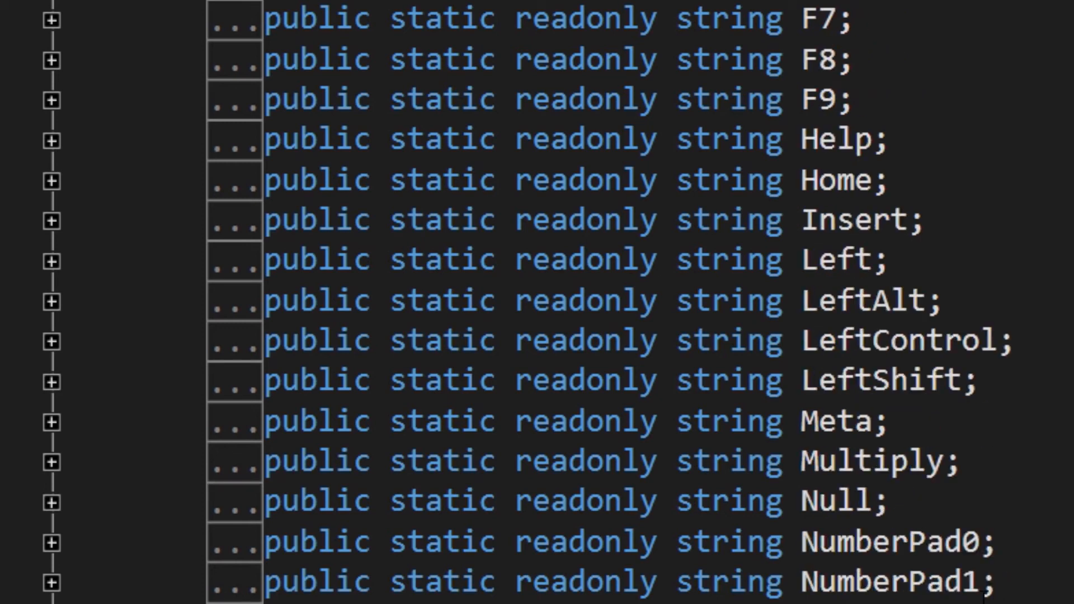
scroll("down", 3)
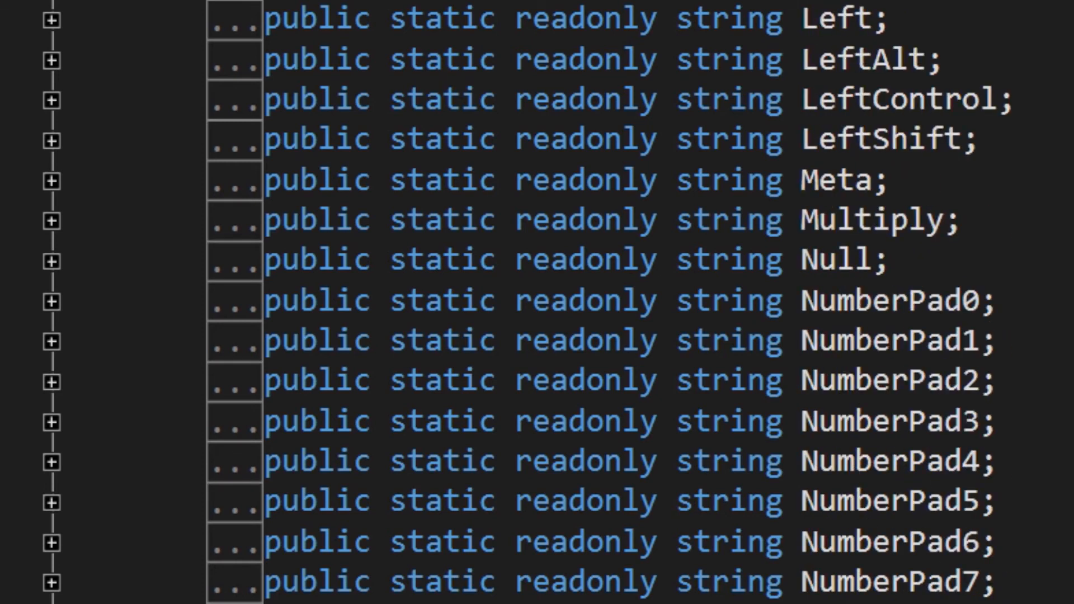
scroll("down", 3)
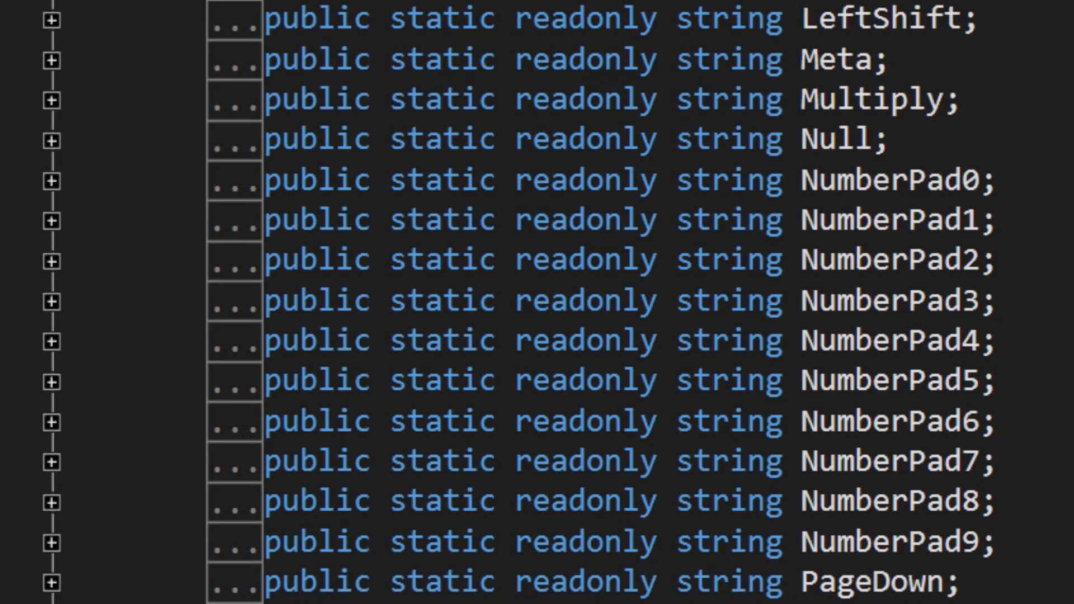
scroll("down", 3)
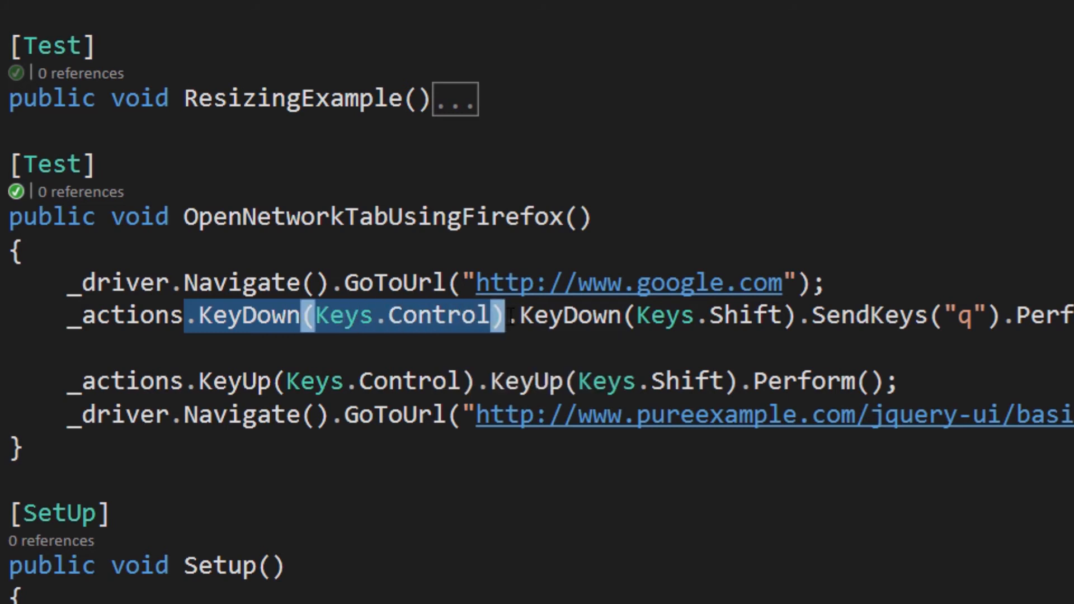
Return to InteractionsDemo.cs and pick out the KeyUp line for Control and Shift.
left_click(788, 315)
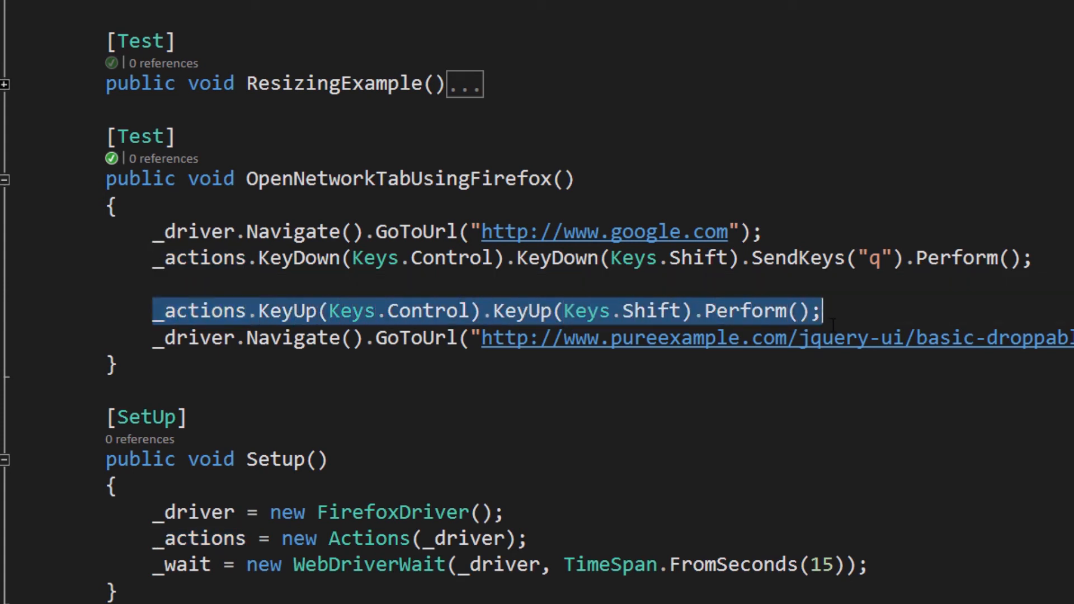
mouse_move(286, 322)
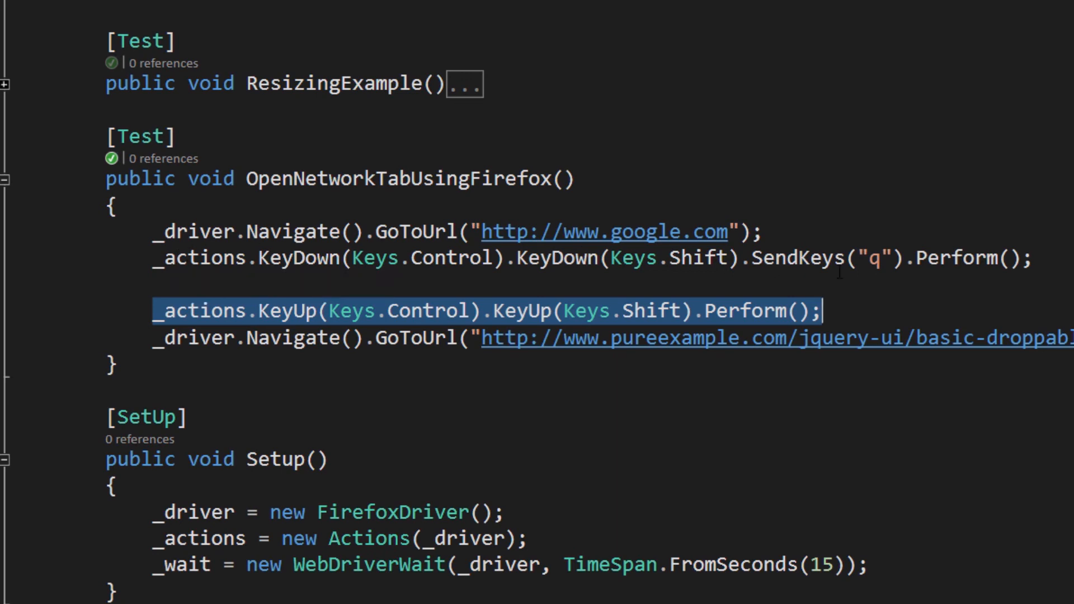
mouse_move(594, 311)
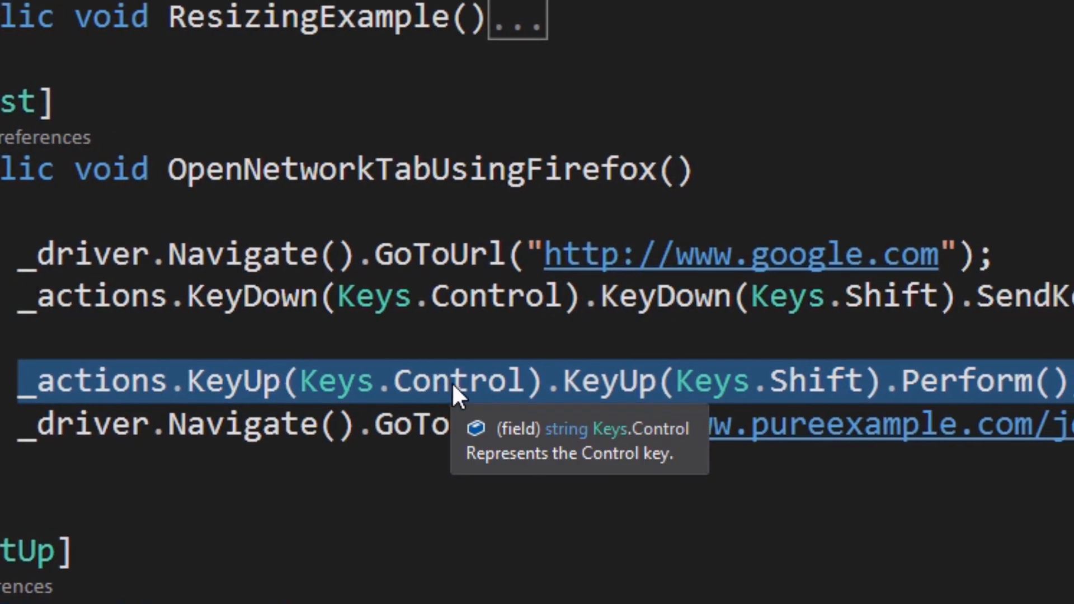
mouse_move(871, 342)
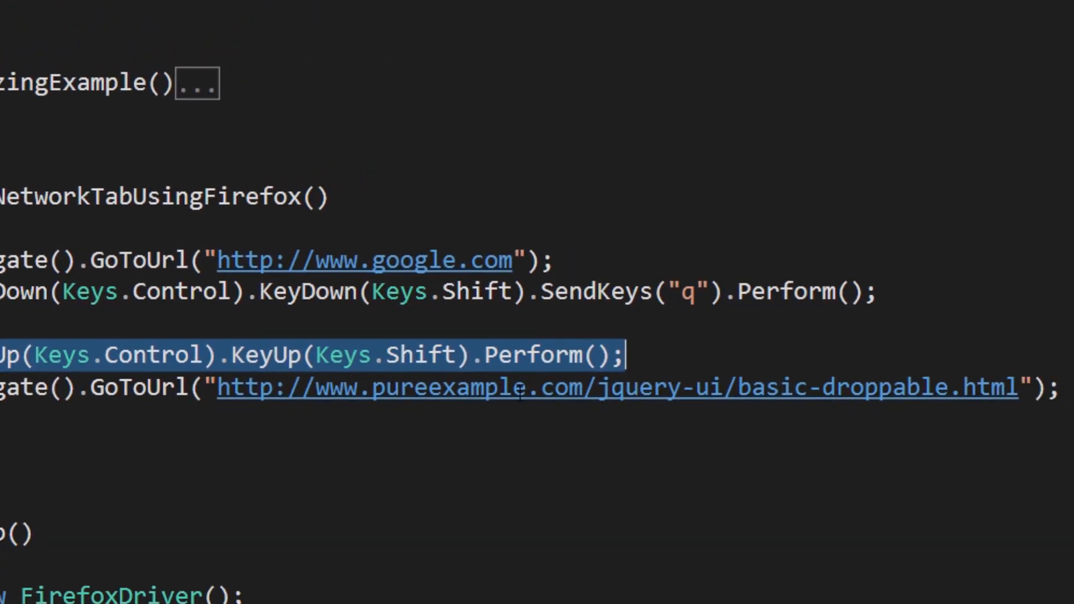
mouse_move(815, 388)
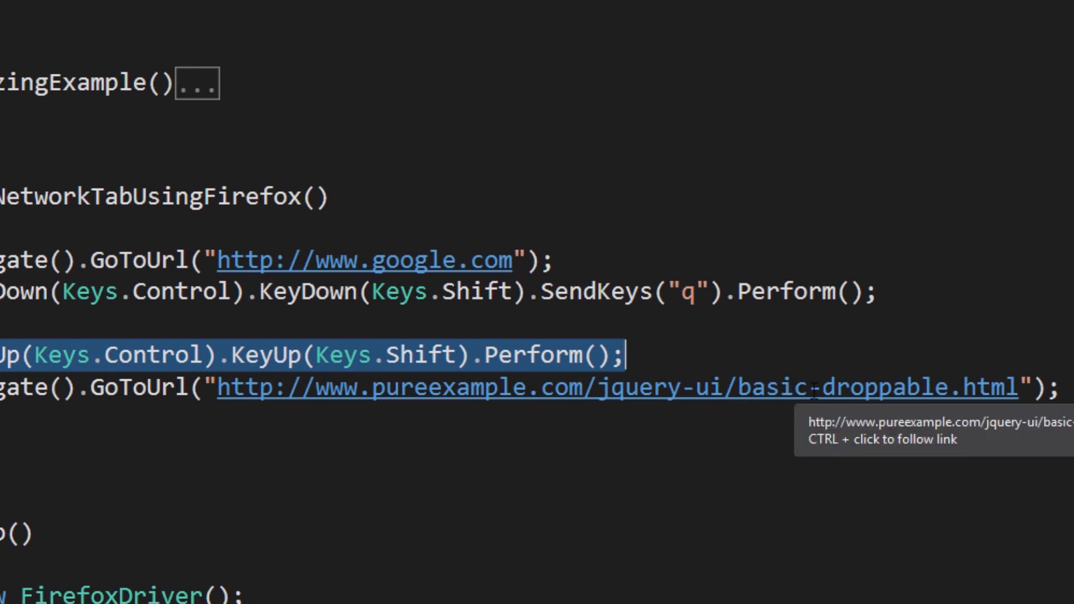
mouse_move(538, 421)
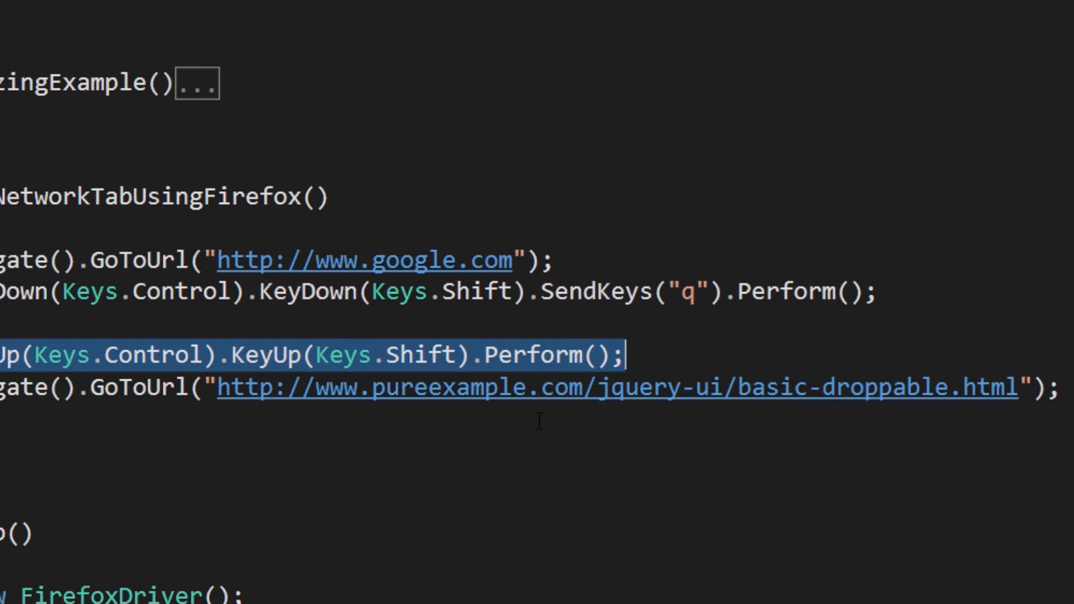